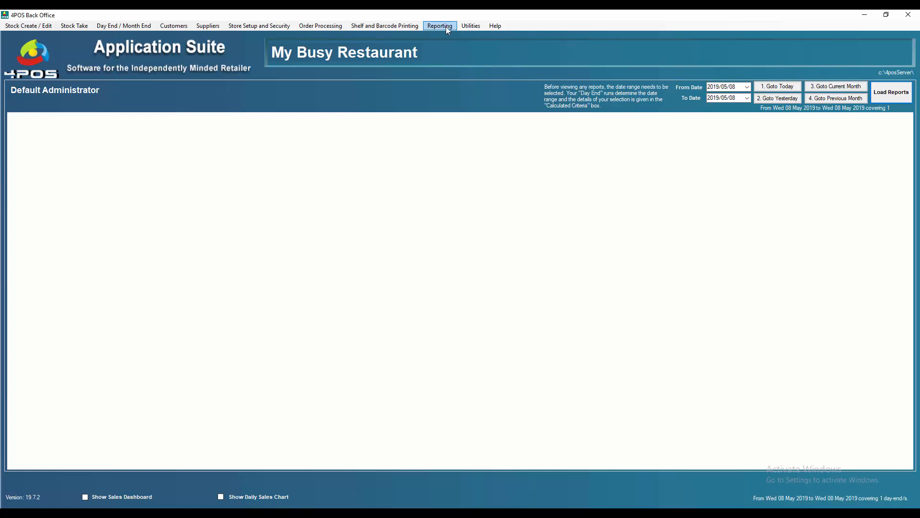
# - Review the Sales Dashboard report, then bring up the Product Performance by Item options
pyautogui.click(440, 24)
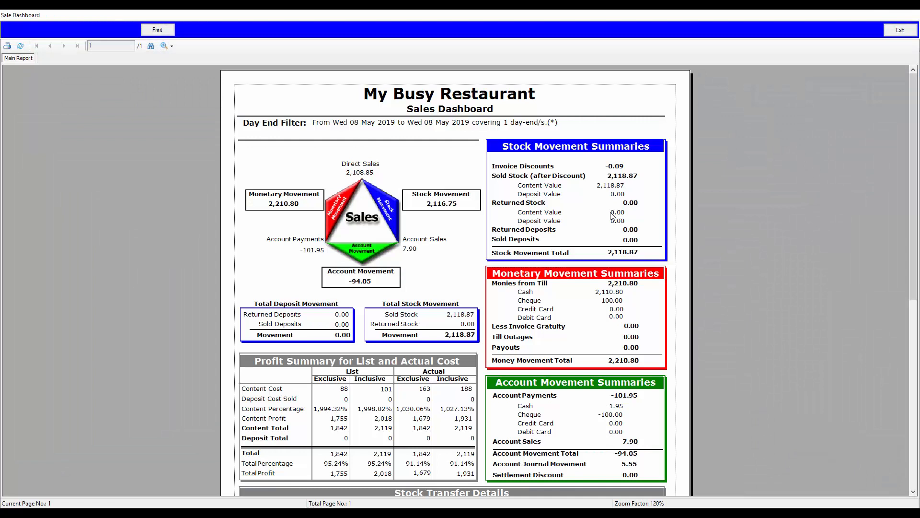
pyautogui.moveTo(671, 224)
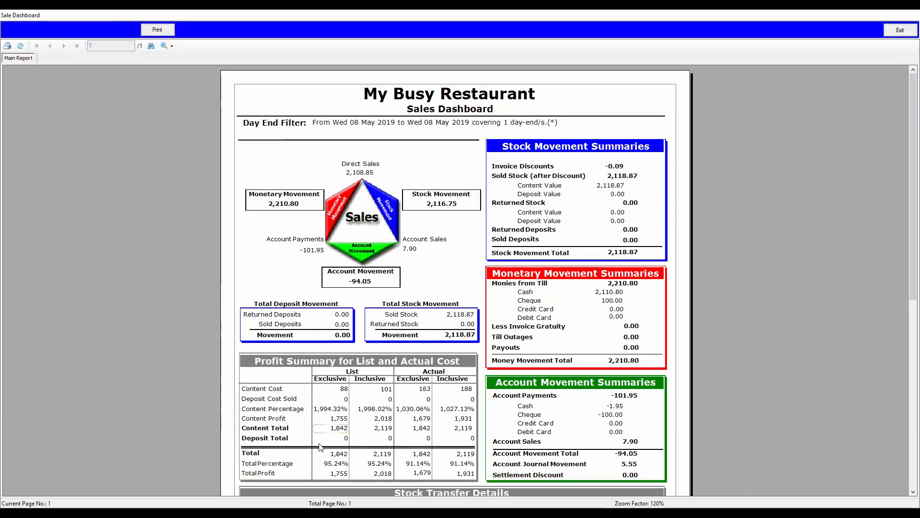
pyautogui.scroll(-3)
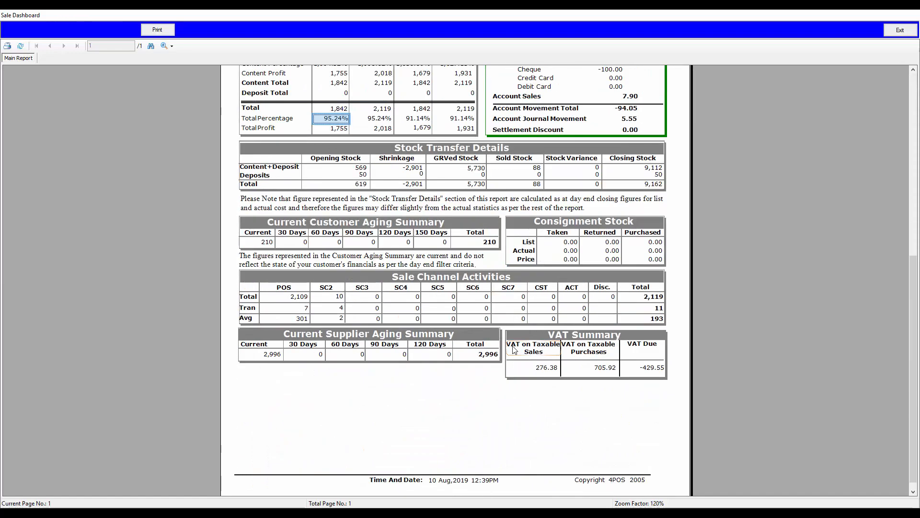
pyautogui.moveTo(341, 247)
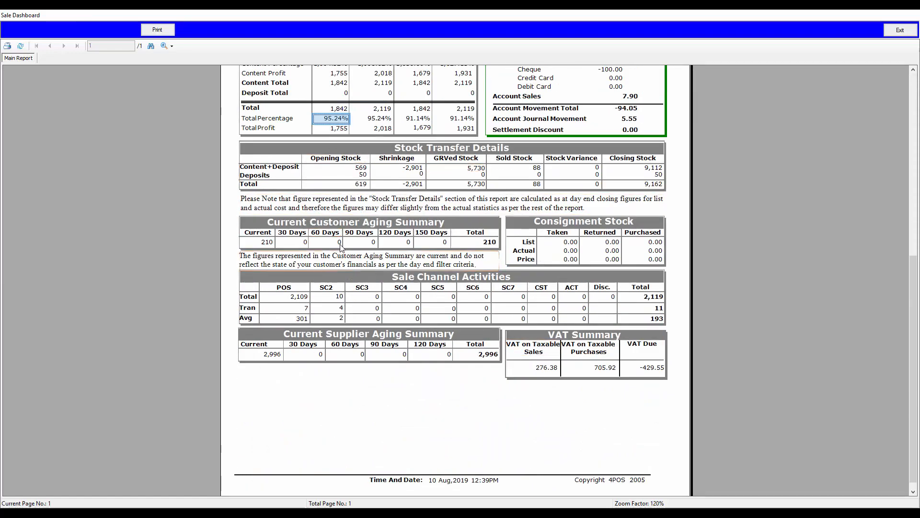
pyautogui.click(476, 242)
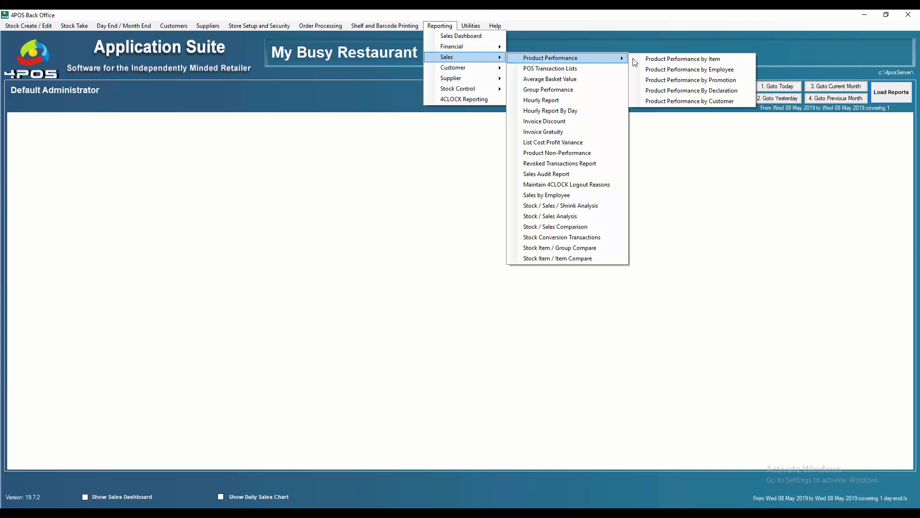
pyautogui.click(682, 59)
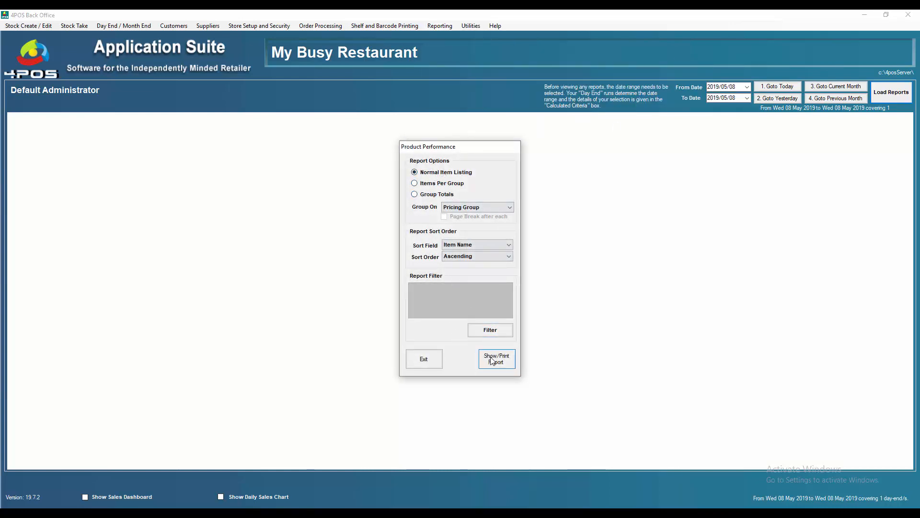
# - Preview Product Performance as items per pricing group, then as group totals only
pyautogui.click(495, 359)
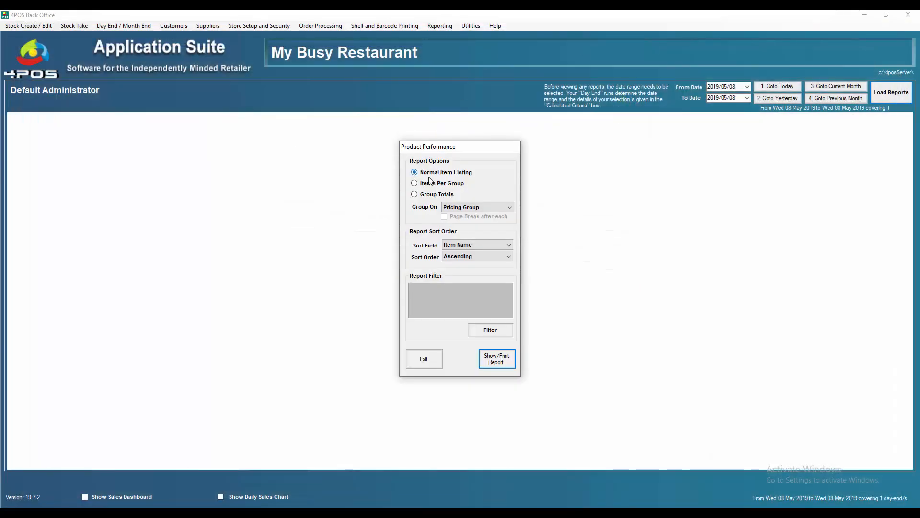
pyautogui.click(496, 359)
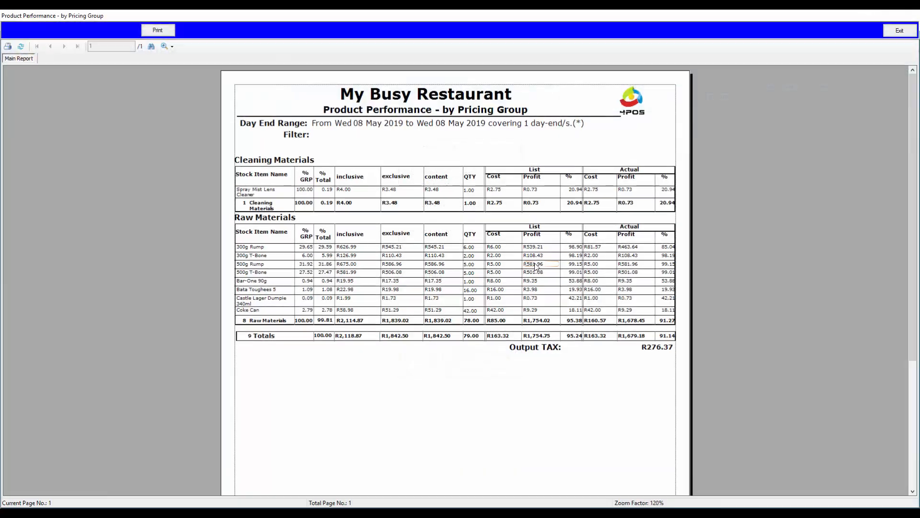
pyautogui.click(899, 30)
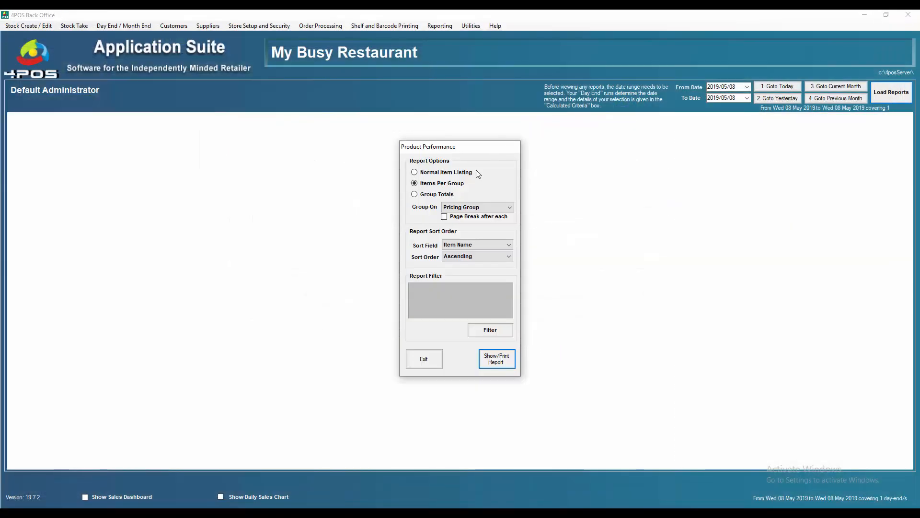
pyautogui.click(414, 193)
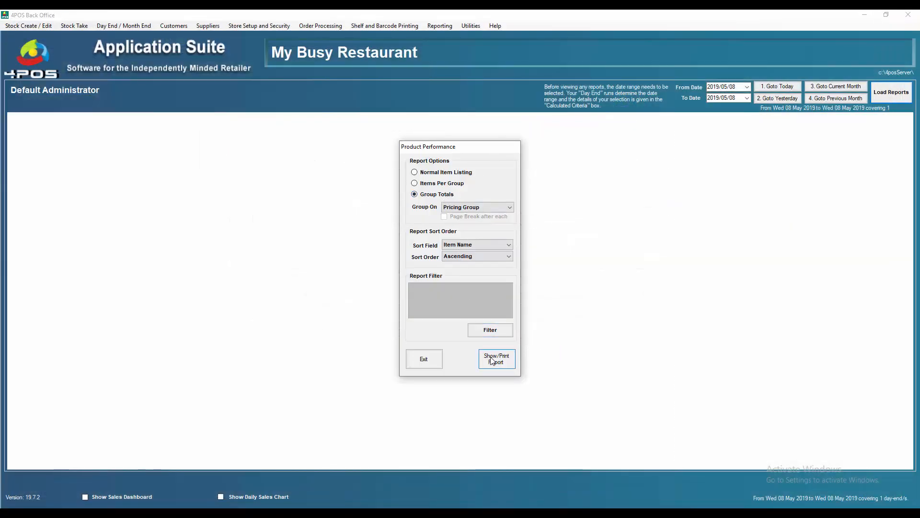
pyautogui.click(496, 358)
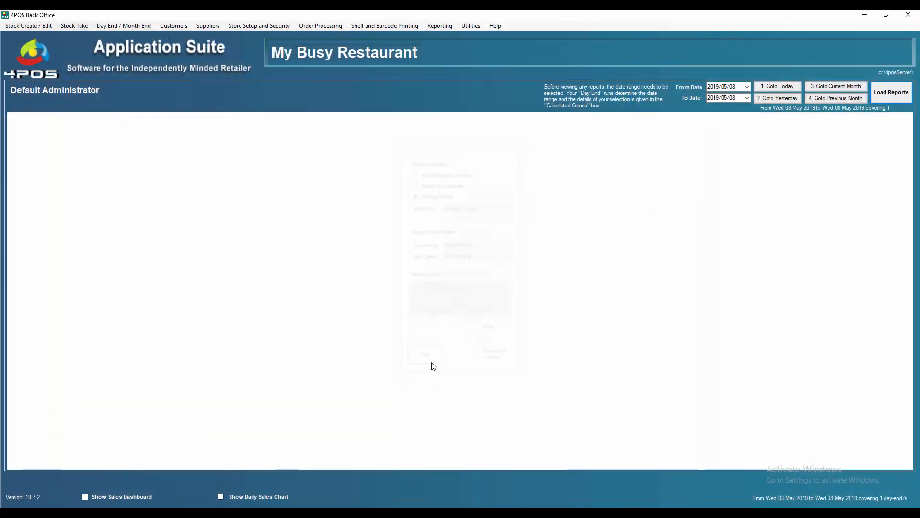
# - Bring up the Sale Transaction List options from Reporting > Sales
pyautogui.click(440, 25)
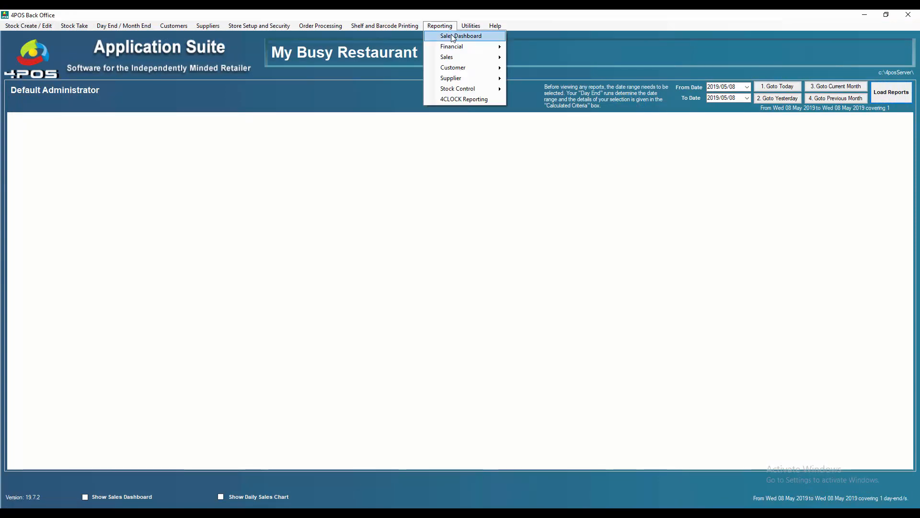
pyautogui.moveTo(447, 57)
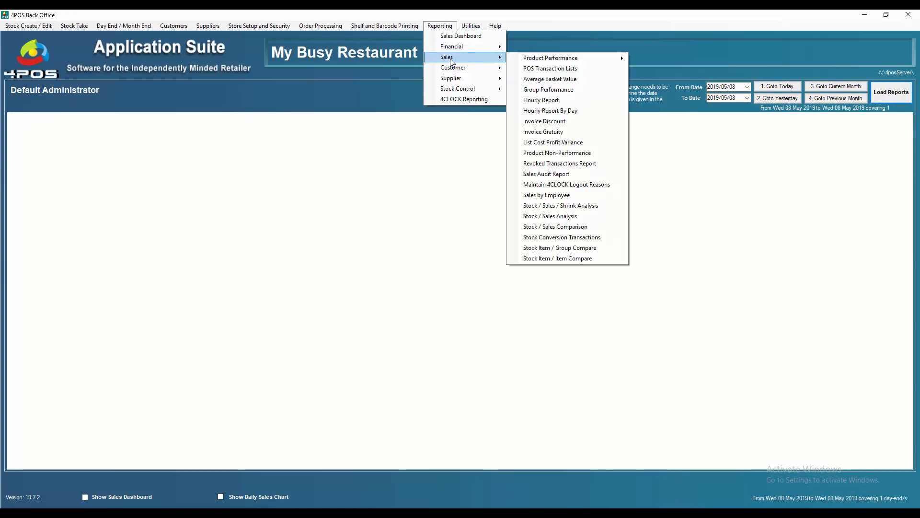
pyautogui.click(549, 68)
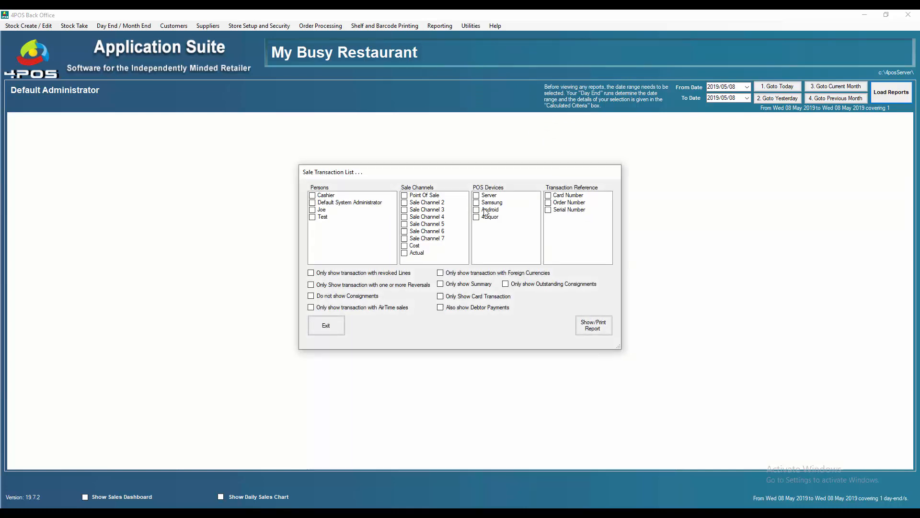
# - Show the full POS transaction list, then only revoked lines and reversals (R260 total)
pyautogui.click(593, 325)
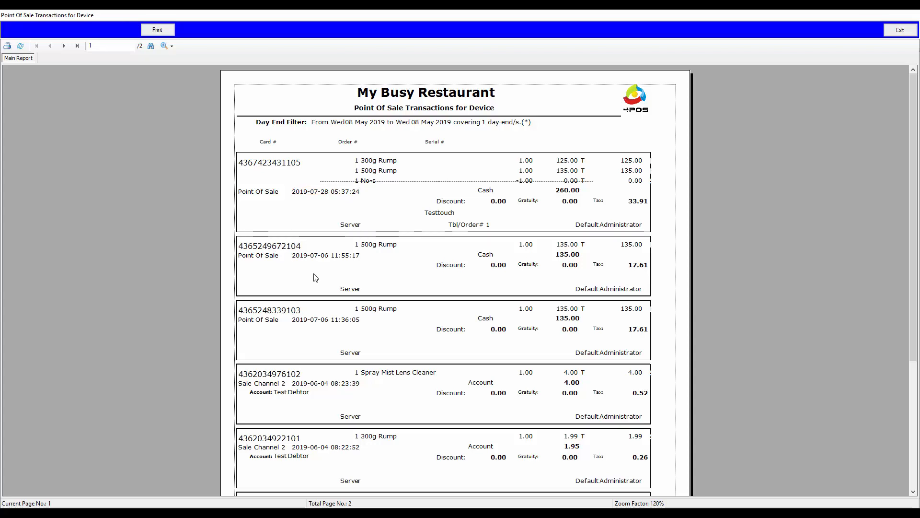
pyautogui.moveTo(781, 95)
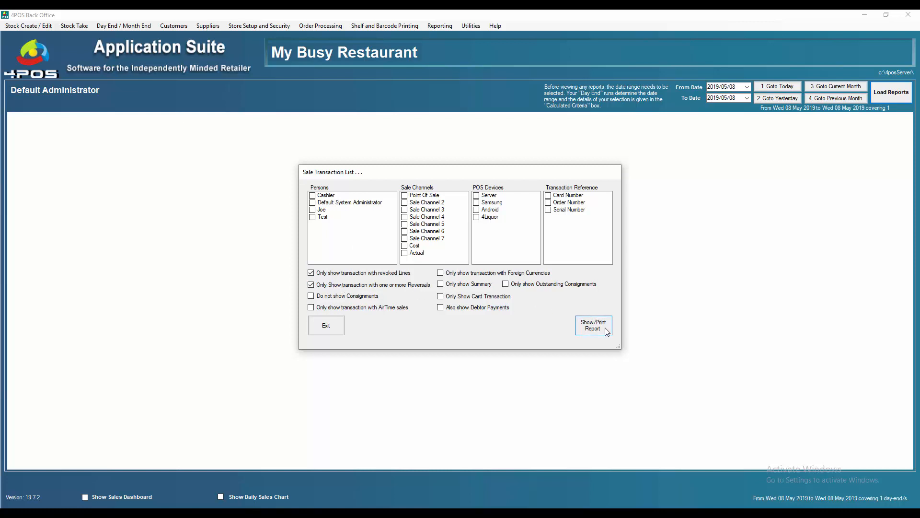
pyautogui.click(593, 325)
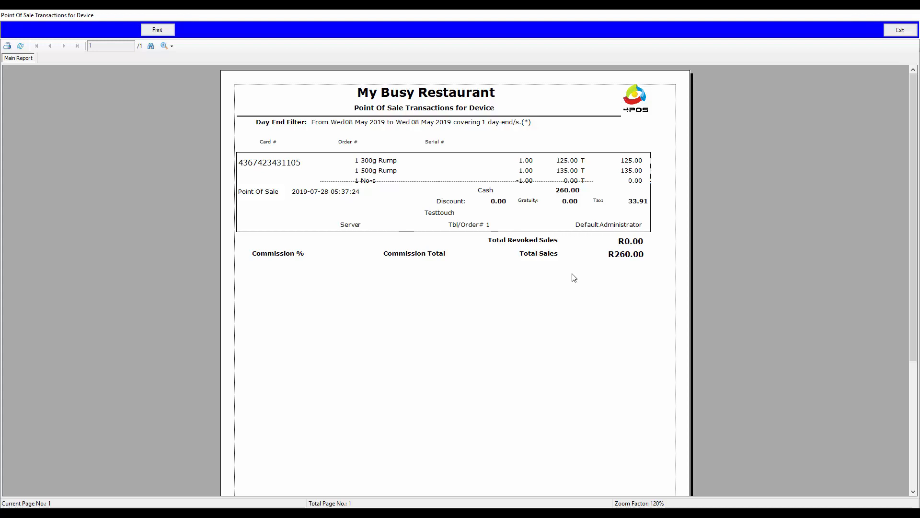